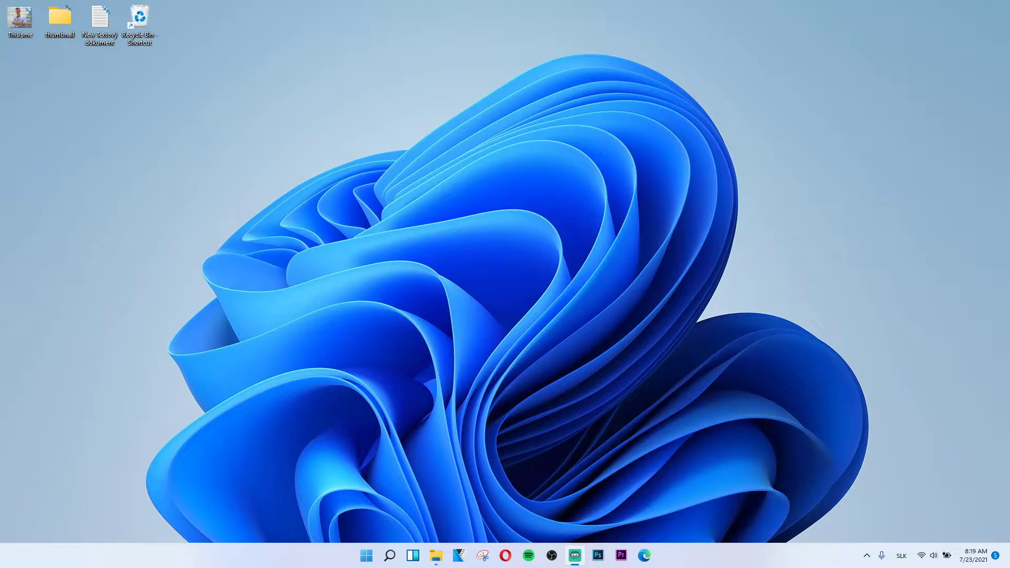
Reach Accessibility > Color filters in Settings from the Start menu
{"action": "left_click", "coordinate": [366, 556]}
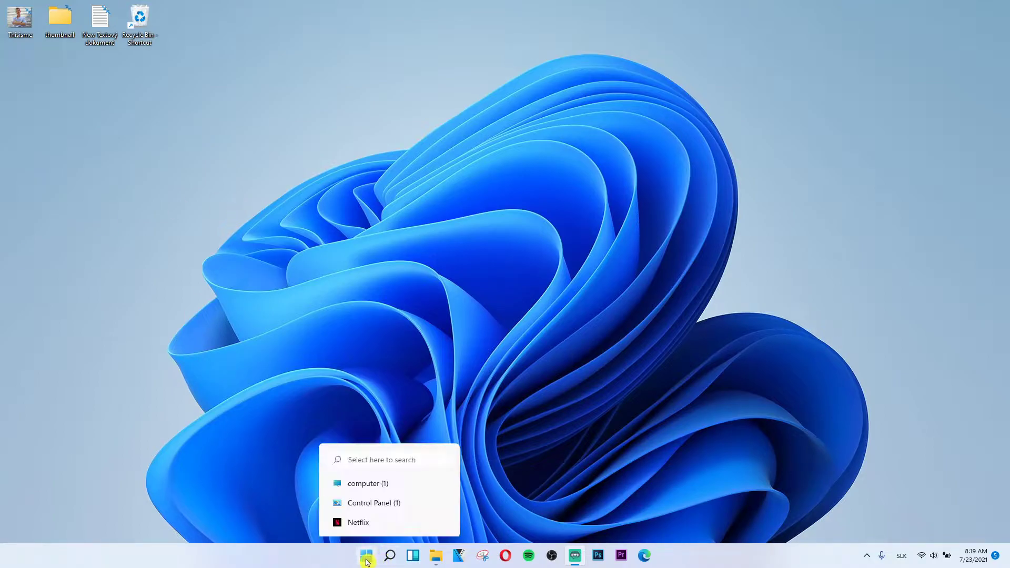
{"action": "left_click", "coordinate": [353, 454]}
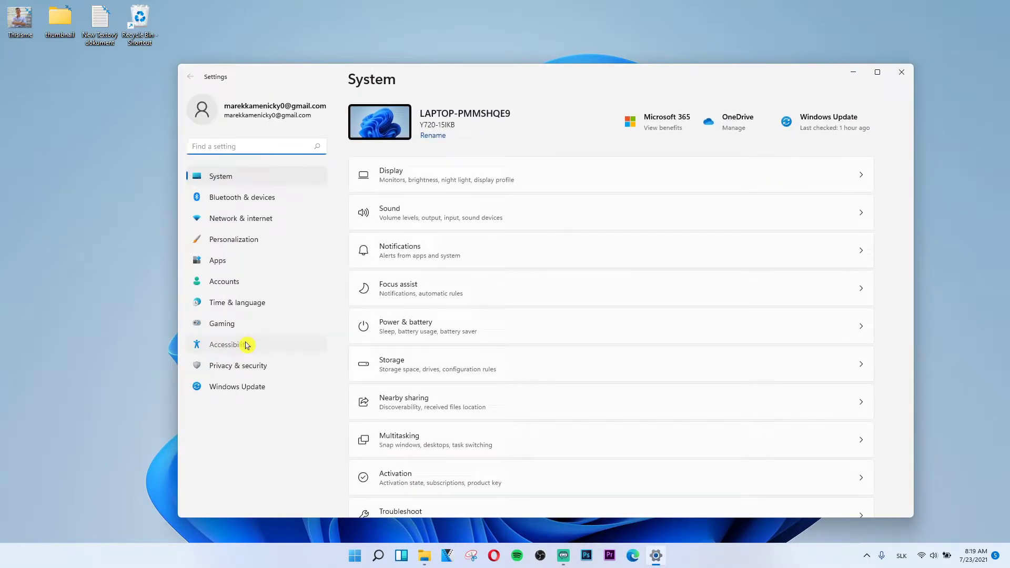
{"action": "left_click", "coordinate": [228, 344]}
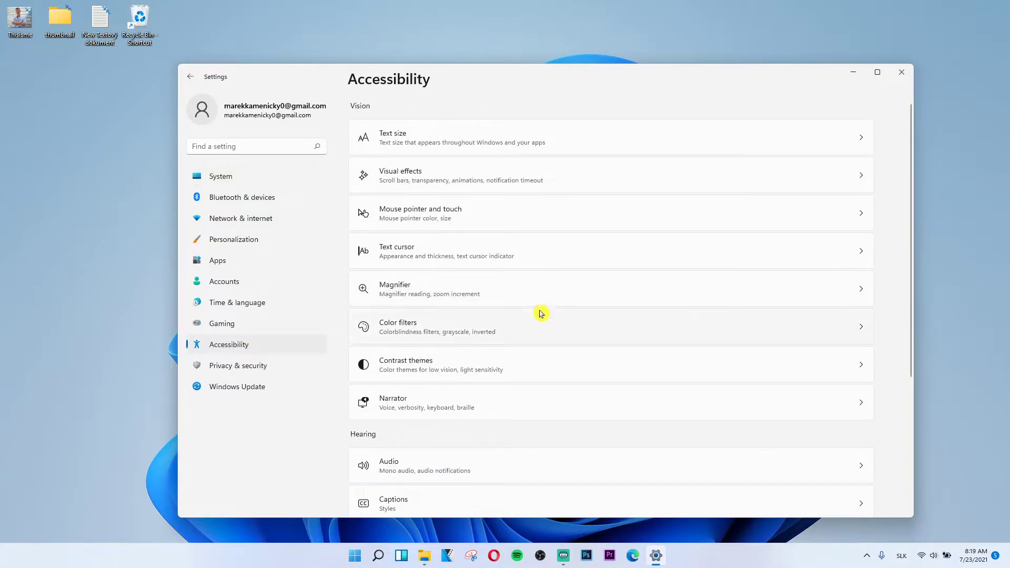
{"action": "left_click", "coordinate": [398, 326]}
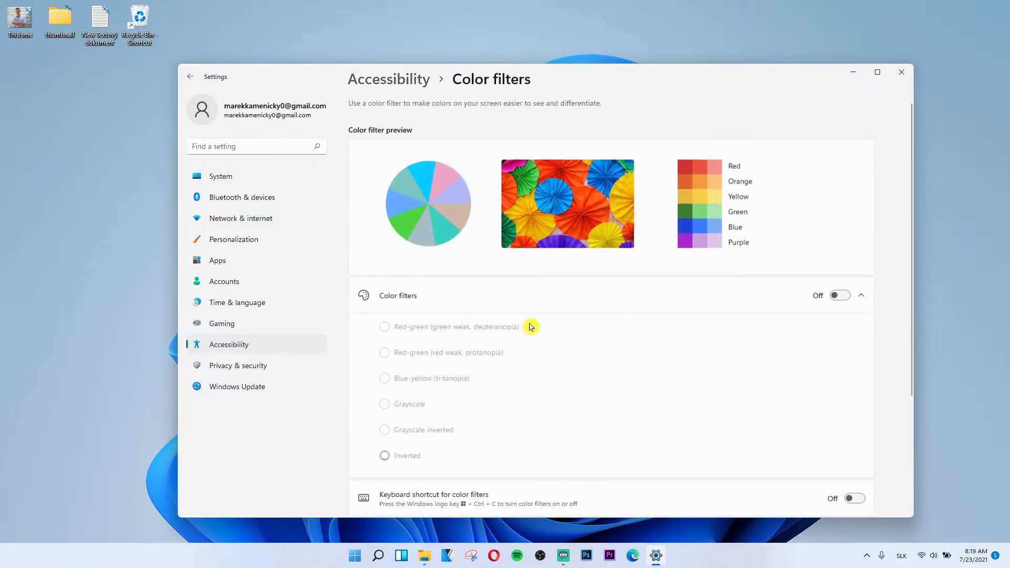
{"action": "mouse_move", "coordinate": [830, 285]}
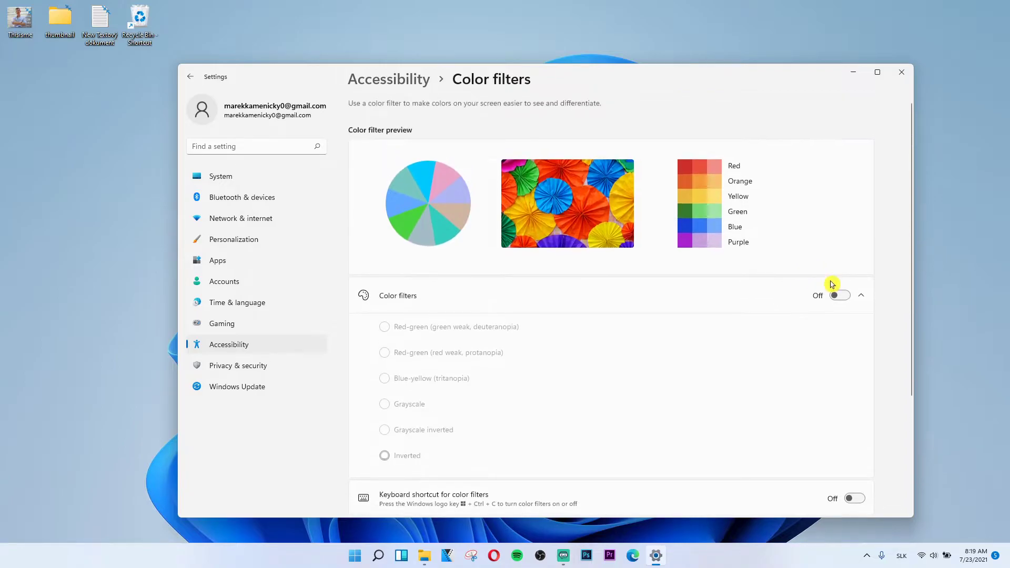
{"action": "left_click", "coordinate": [839, 294]}
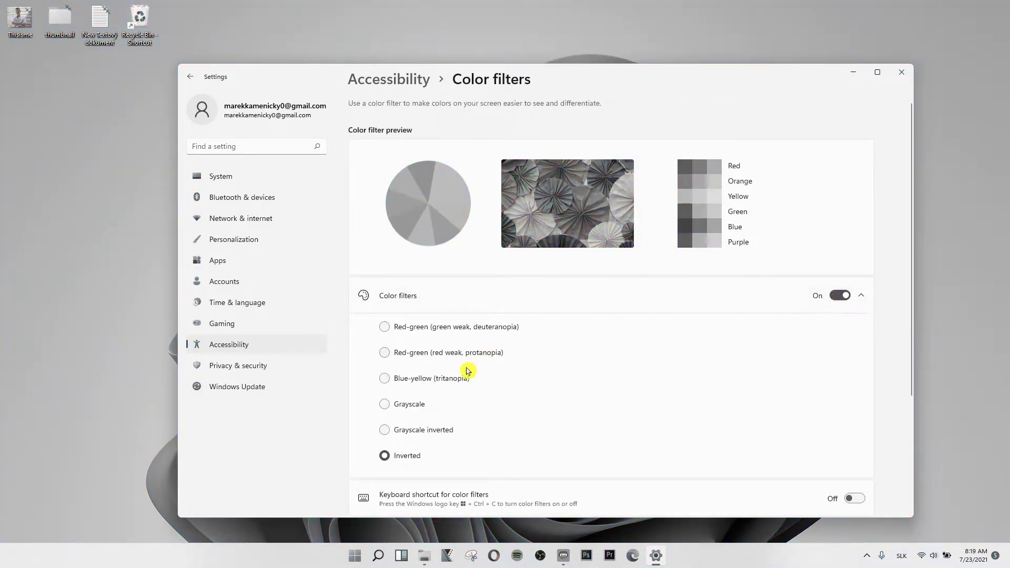
{"action": "left_click", "coordinate": [840, 295]}
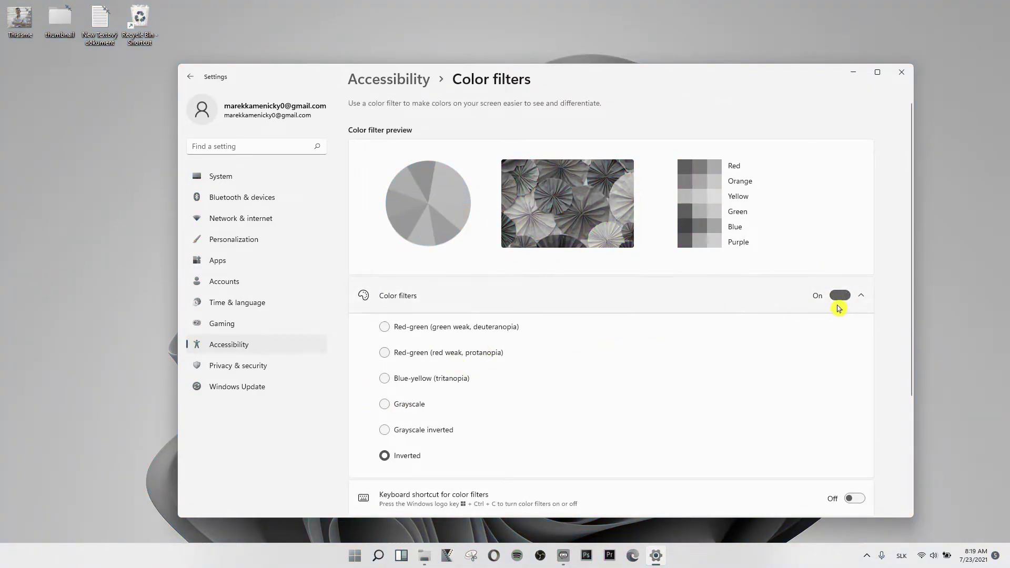
{"action": "left_click", "coordinate": [839, 295]}
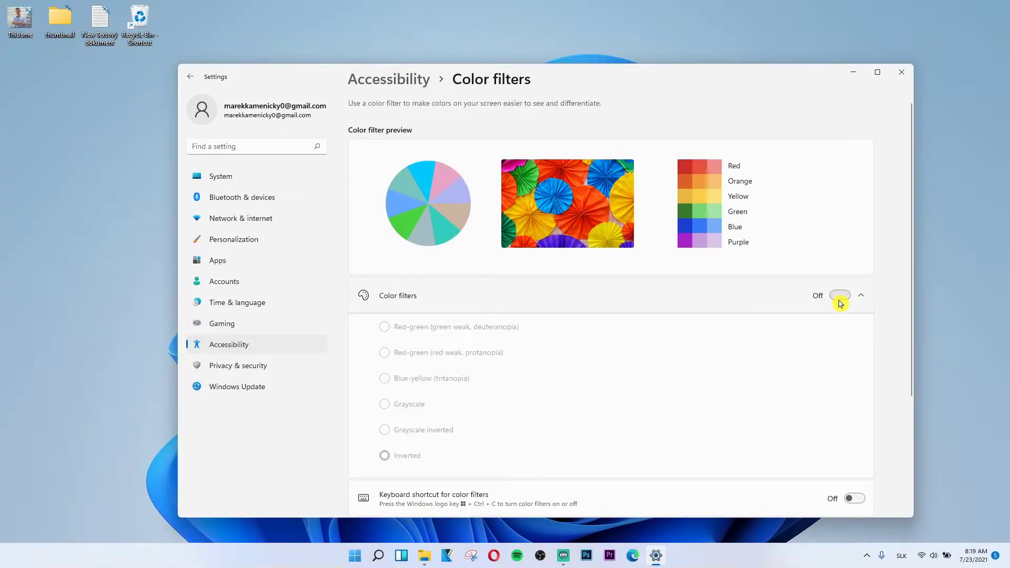